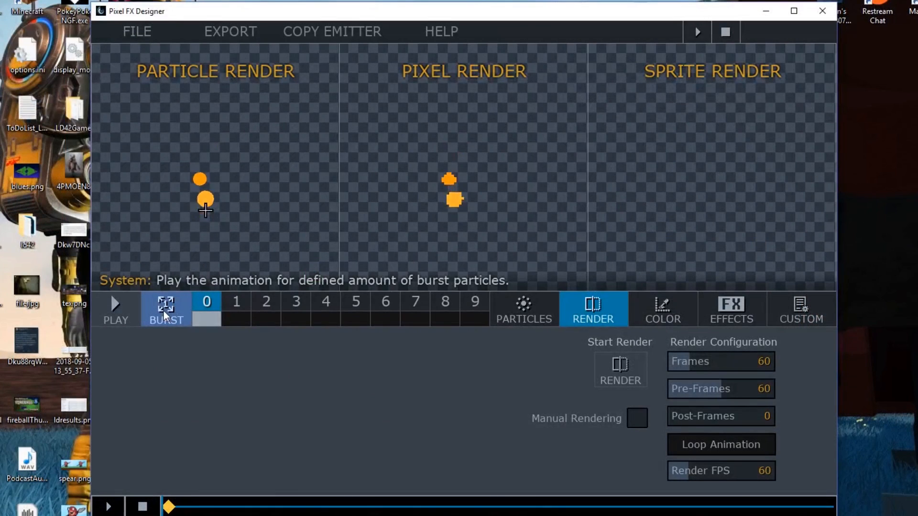
Step: Fire a burst of the effect's particles, then list the PNG, GIF and JSON export formats
left_click(116, 304)
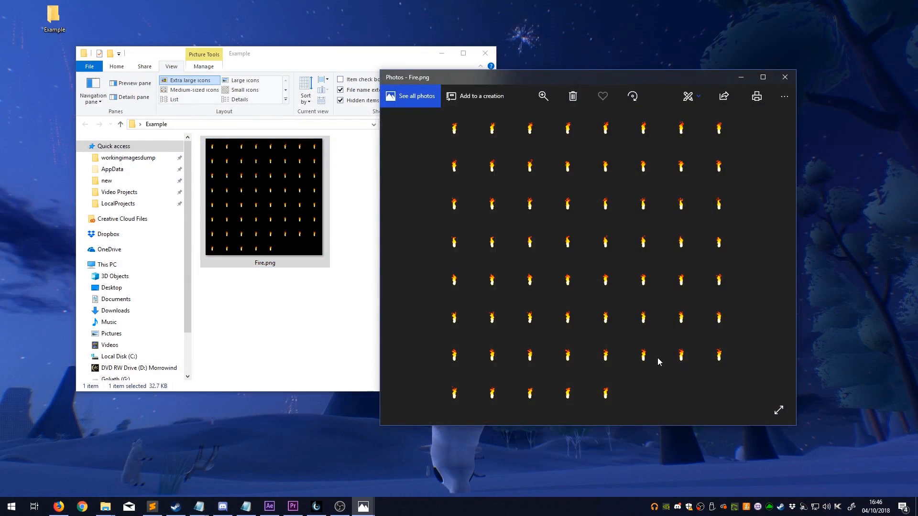
left_click(525, 100)
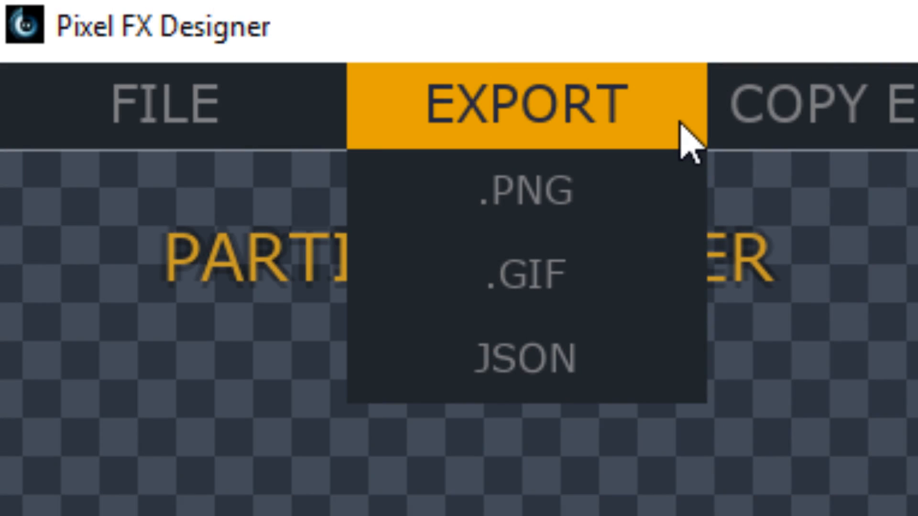
Step: Load the example effect with a white orb and green trailing particles
left_click(523, 357)
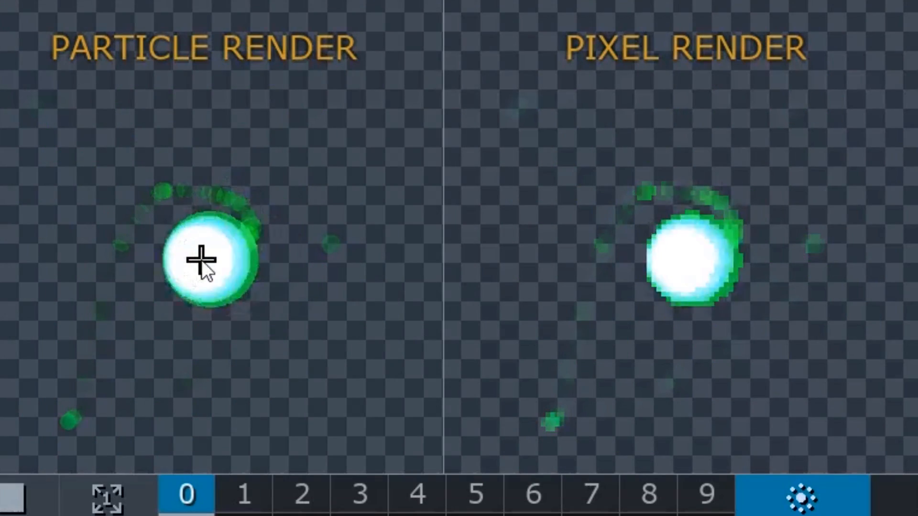
Step: Select emitter slot 1 and show its basic particle settings
left_click(247, 507)
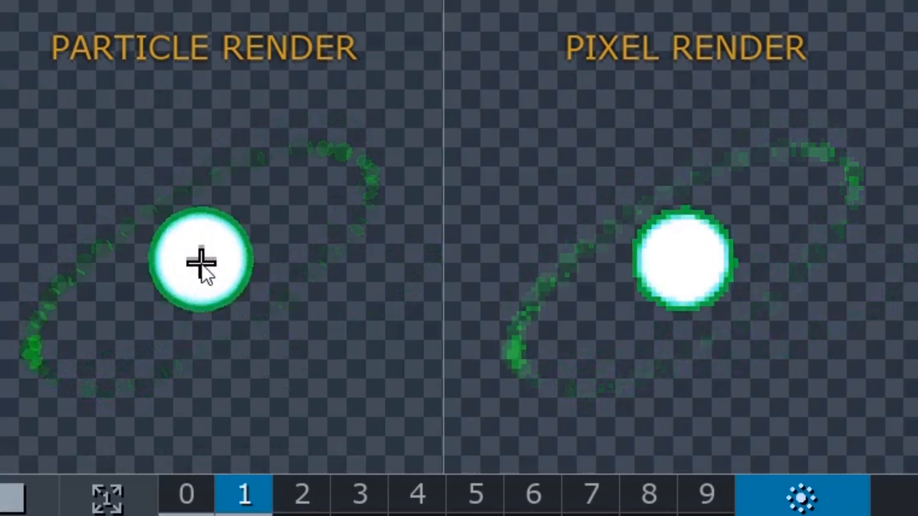
left_click(304, 495)
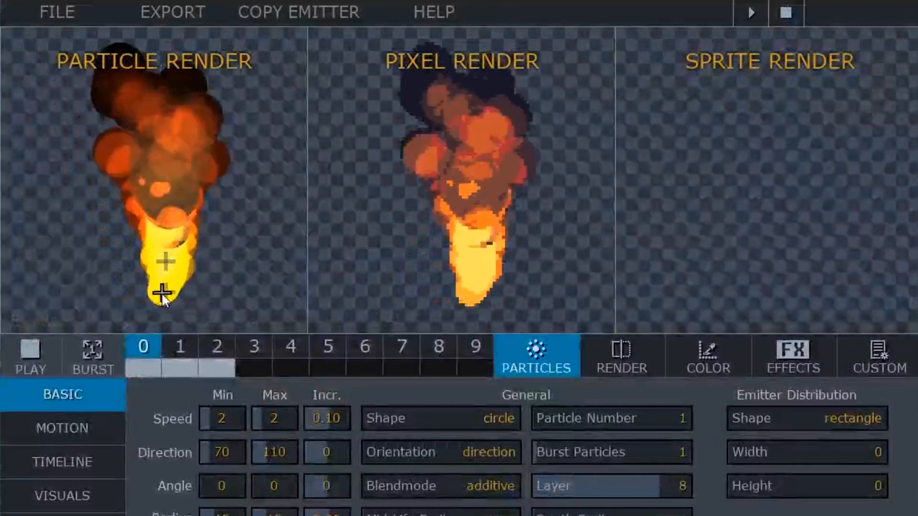
Step: Browse the VISUALS sprite categories, finishing on the star particle sprites
left_click(708, 357)
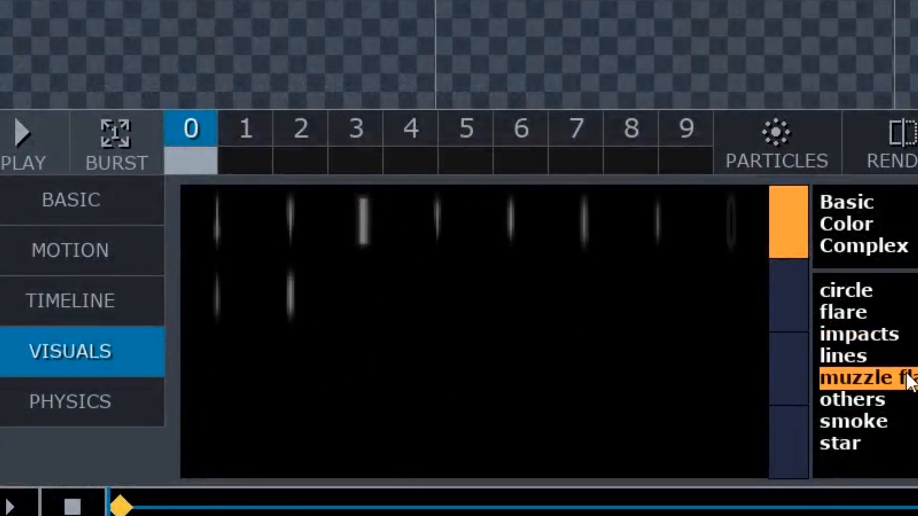
left_click(843, 443)
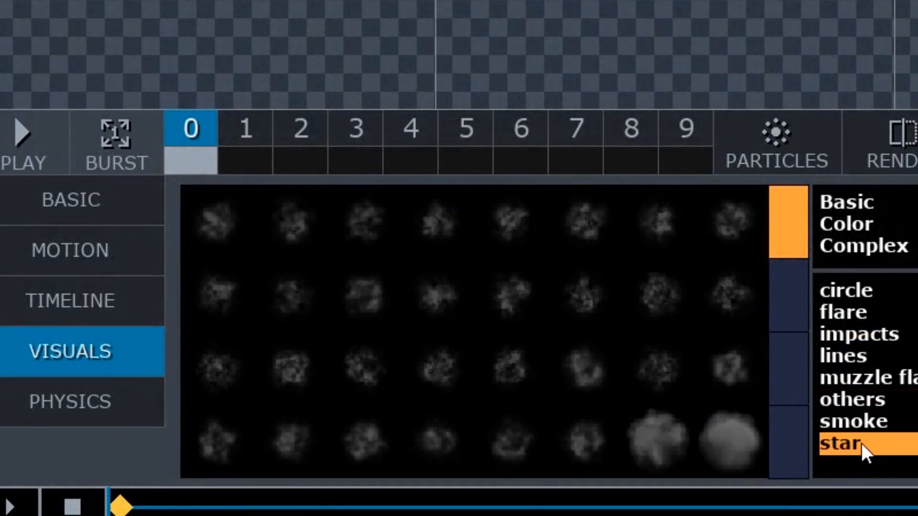
left_click(845, 441)
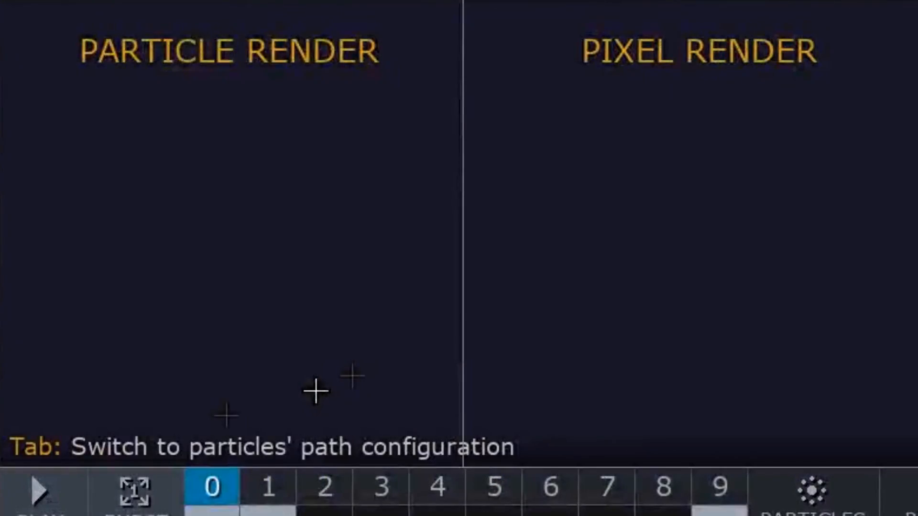
Step: Play the red particle burst with Speed Min 4 and Radius Min 12
key("Tab")
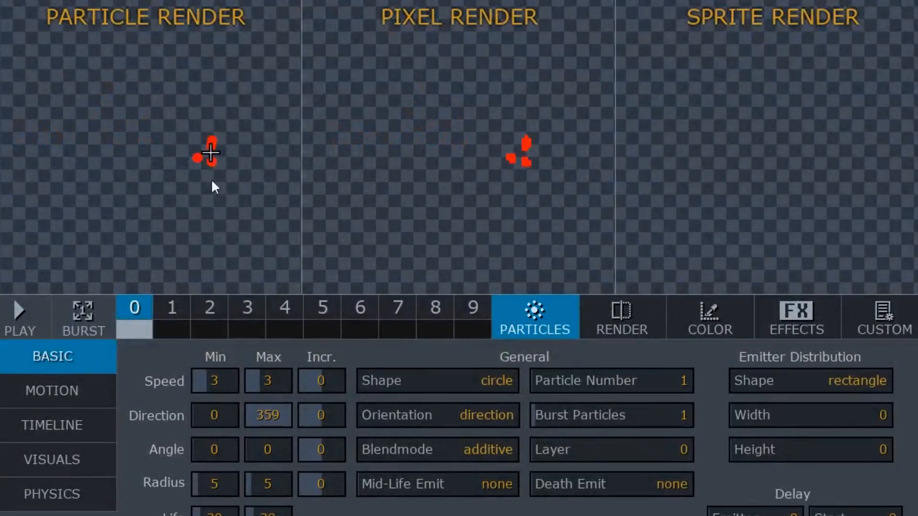
left_click(19, 311)
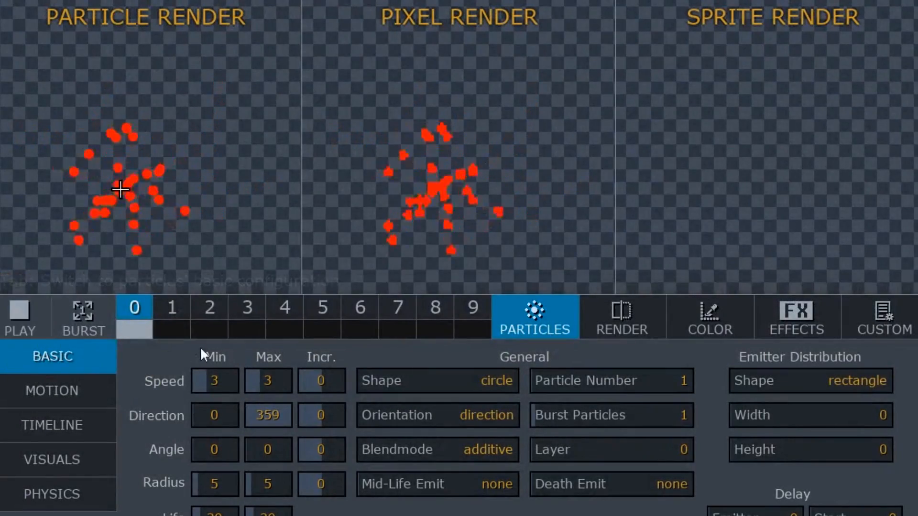
left_click(214, 381)
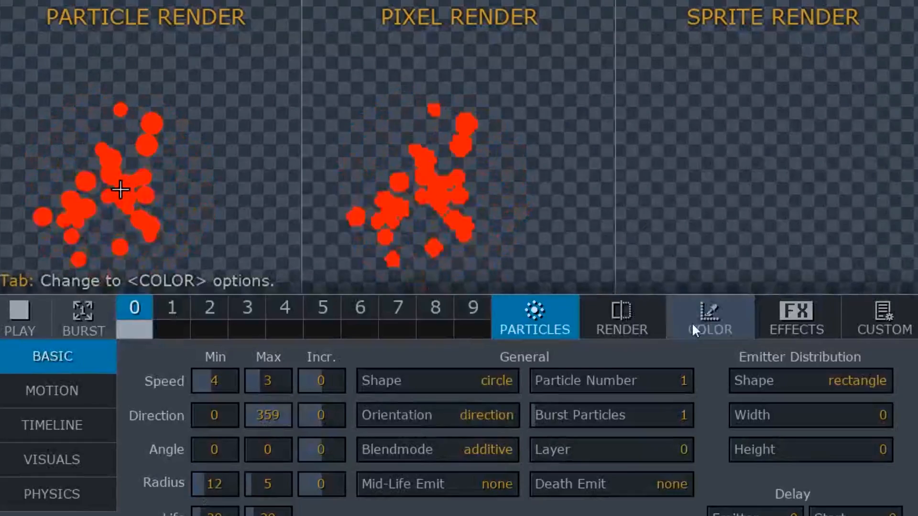
left_click(710, 319)
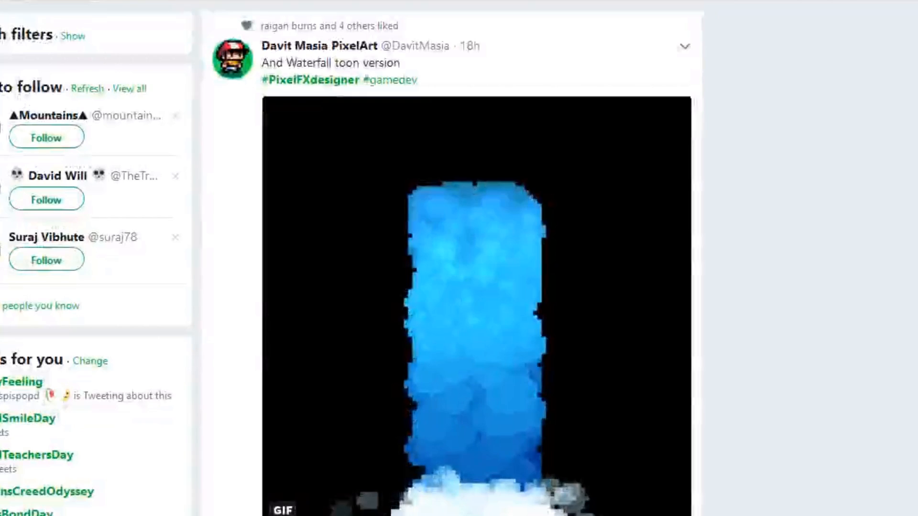
scroll("down", 3)
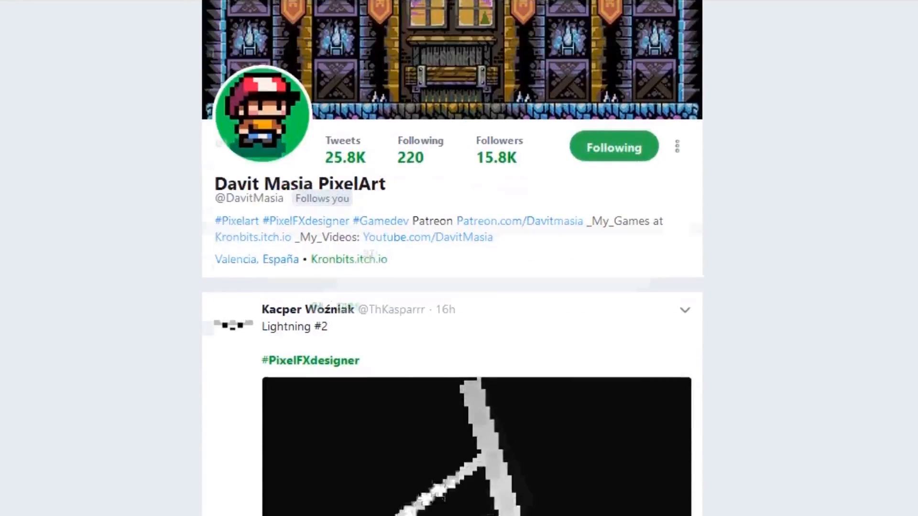
scroll("down", 3)
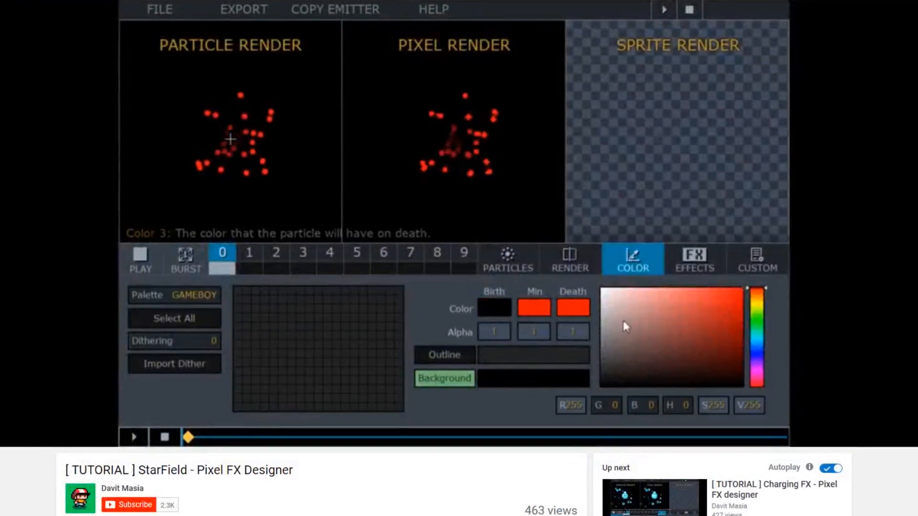
left_click(508, 260)
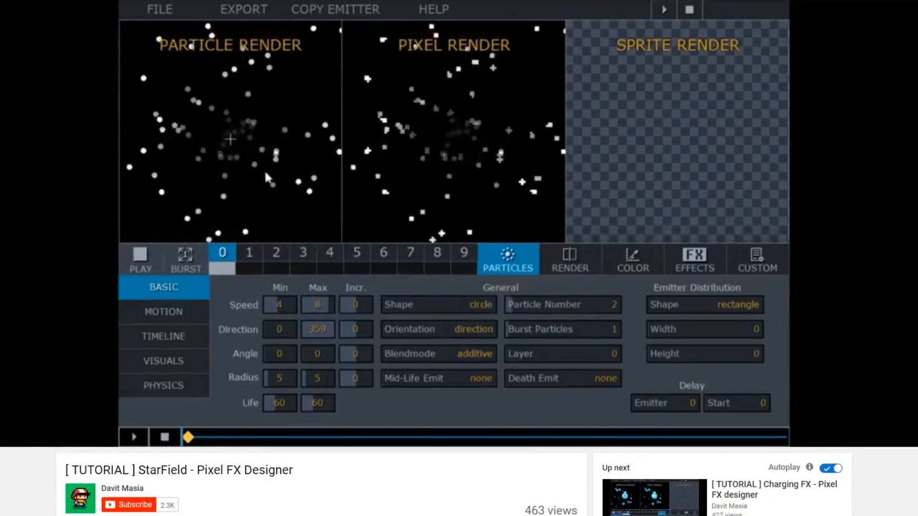
left_click(163, 361)
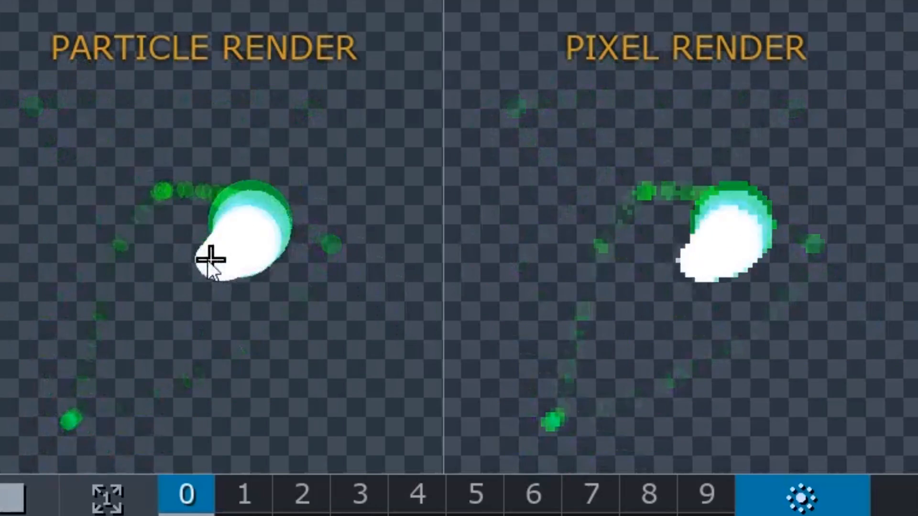
Step: Select emitter 1 and drag its Direction Max field to 208
left_click(247, 505)
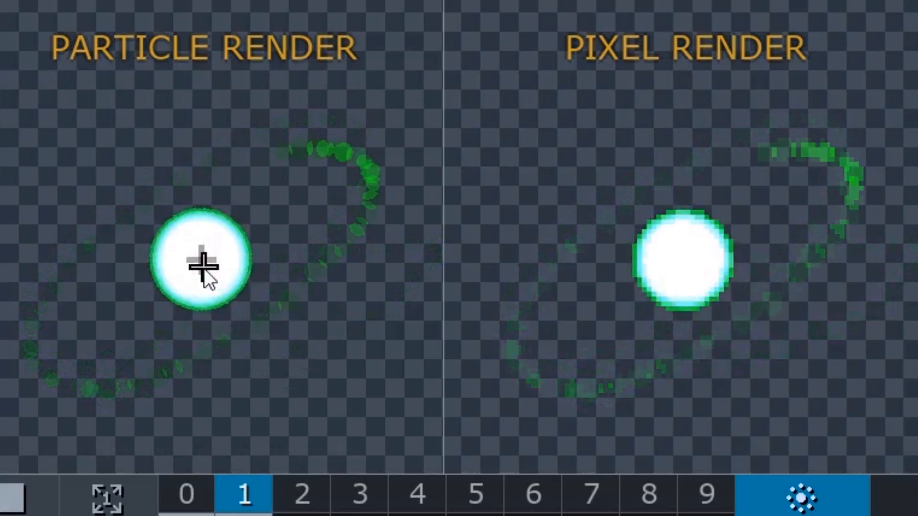
left_click(303, 494)
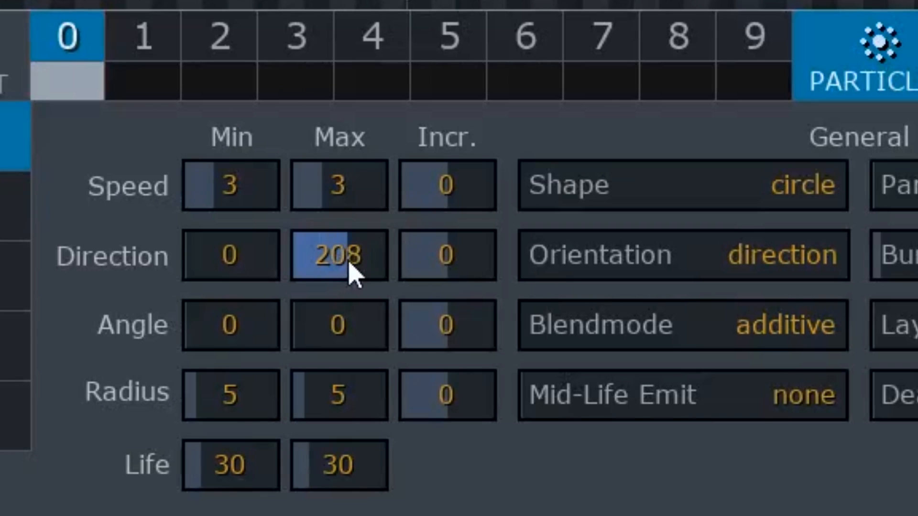
left_click_drag(339, 255, 338, 262)
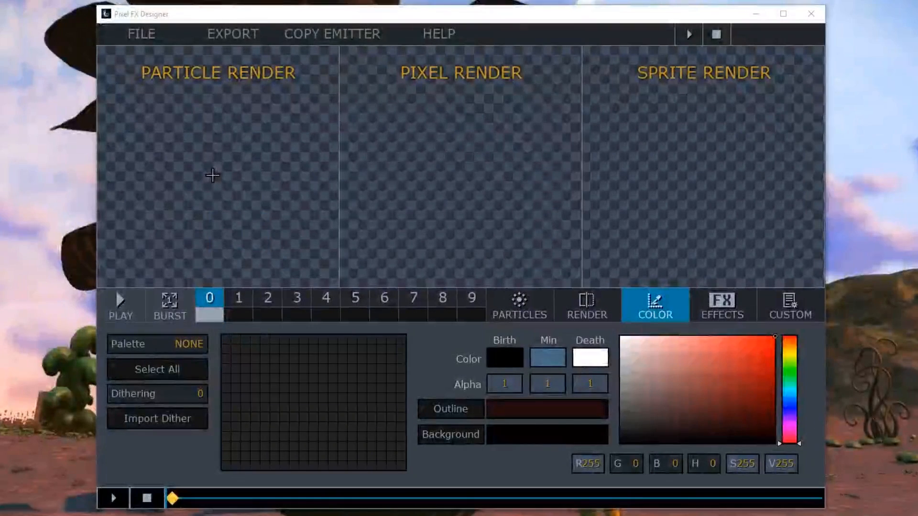
Step: Start colouring the yellow planet effect from the colour settings
left_click(119, 303)
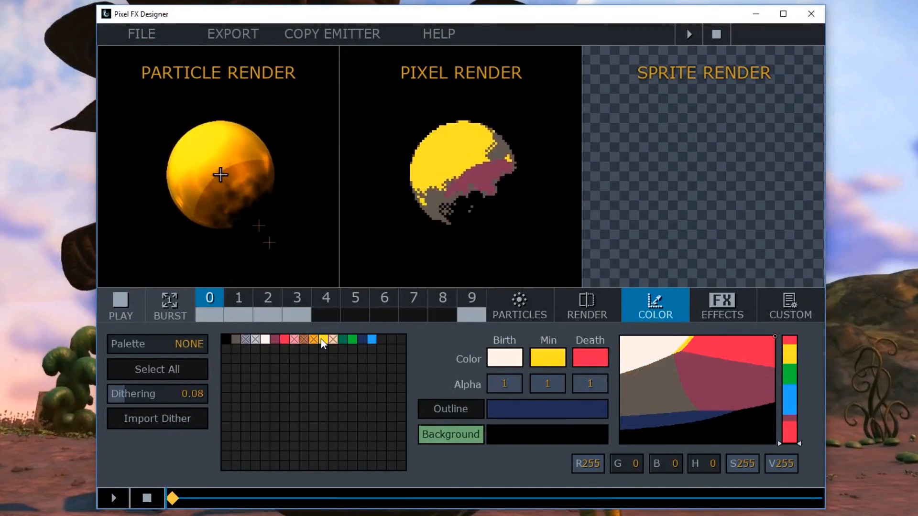
mouse_move(310, 345)
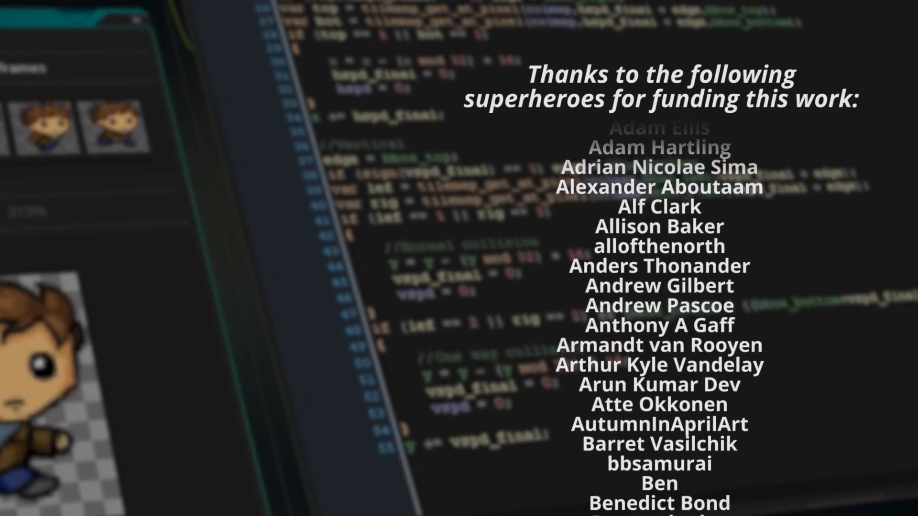
scroll("down", 3)
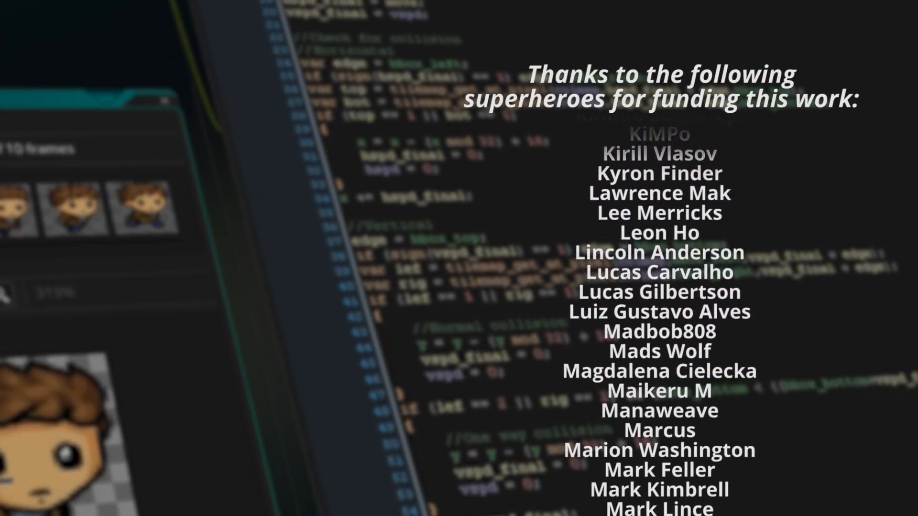